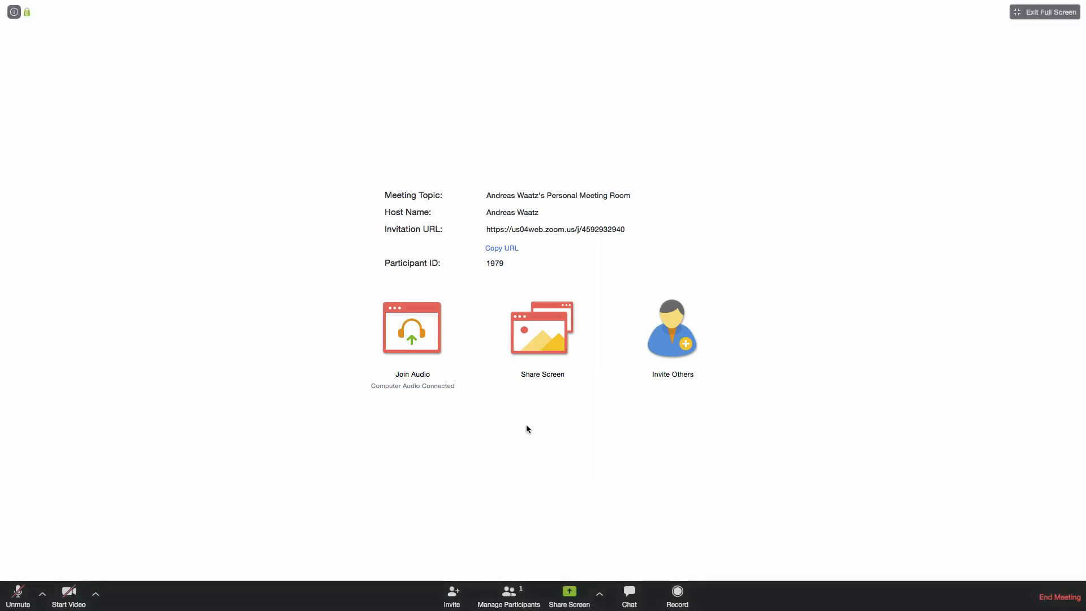
pyautogui.moveTo(476, 404)
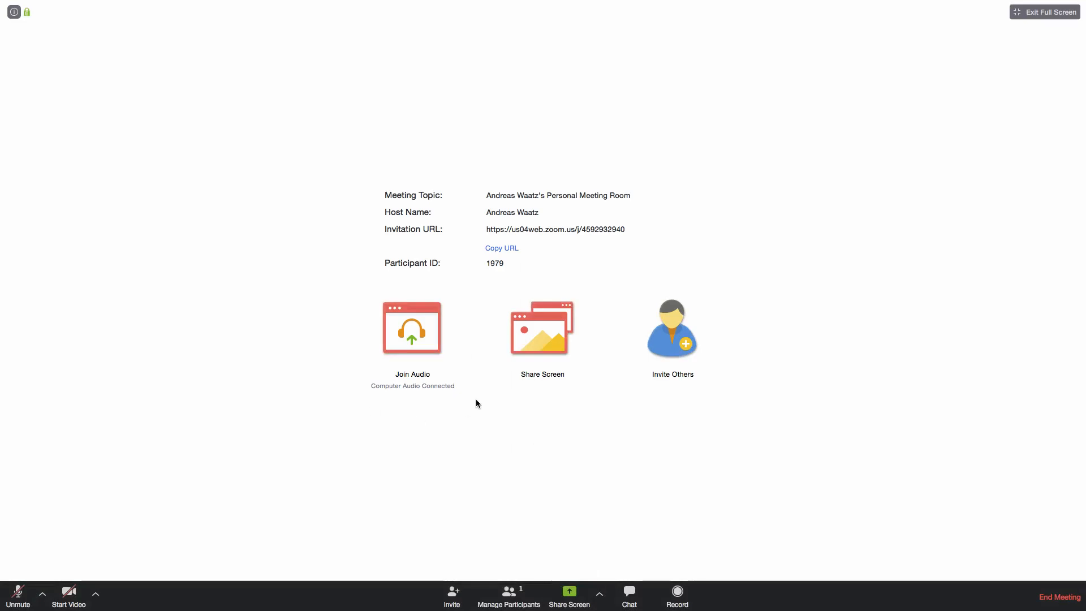
pyautogui.moveTo(646, 306)
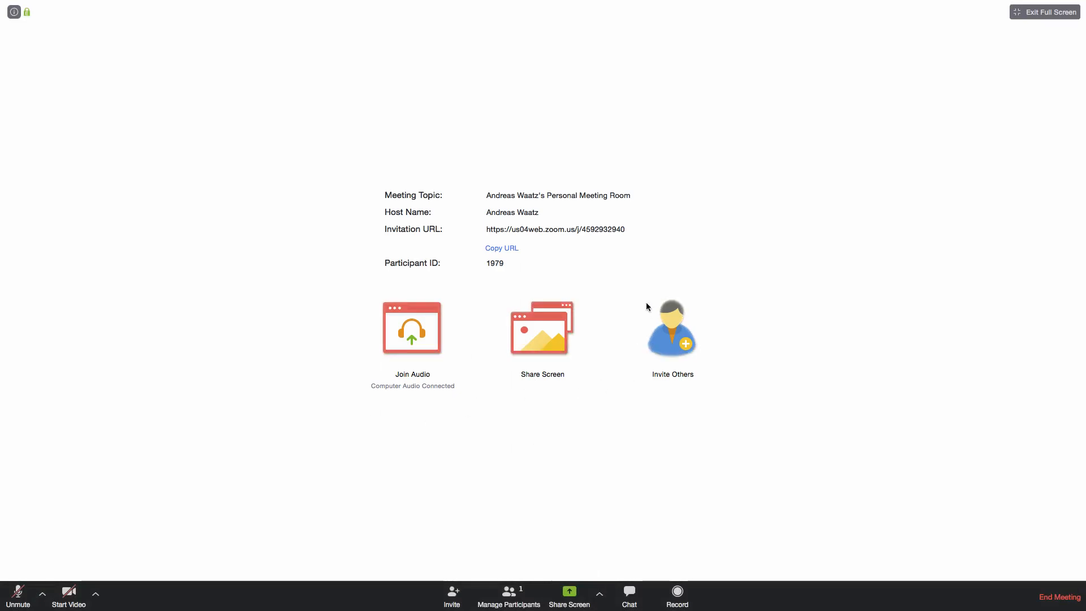
pyautogui.moveTo(568, 590)
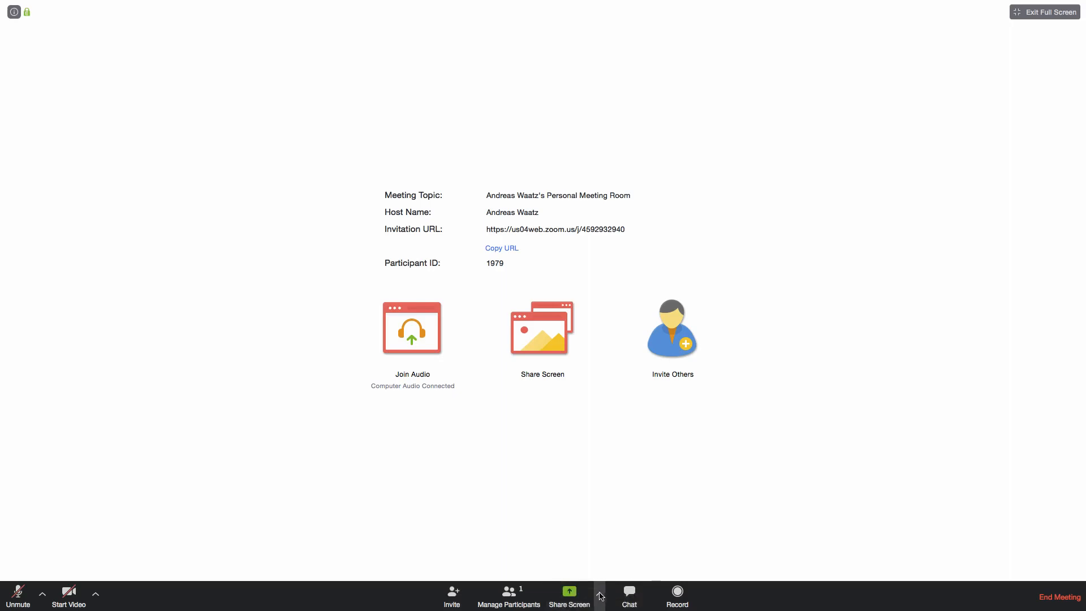
# Open the Share Screen options menu, showing one-participant-at-a-time sharing checked.
pyautogui.click(599, 595)
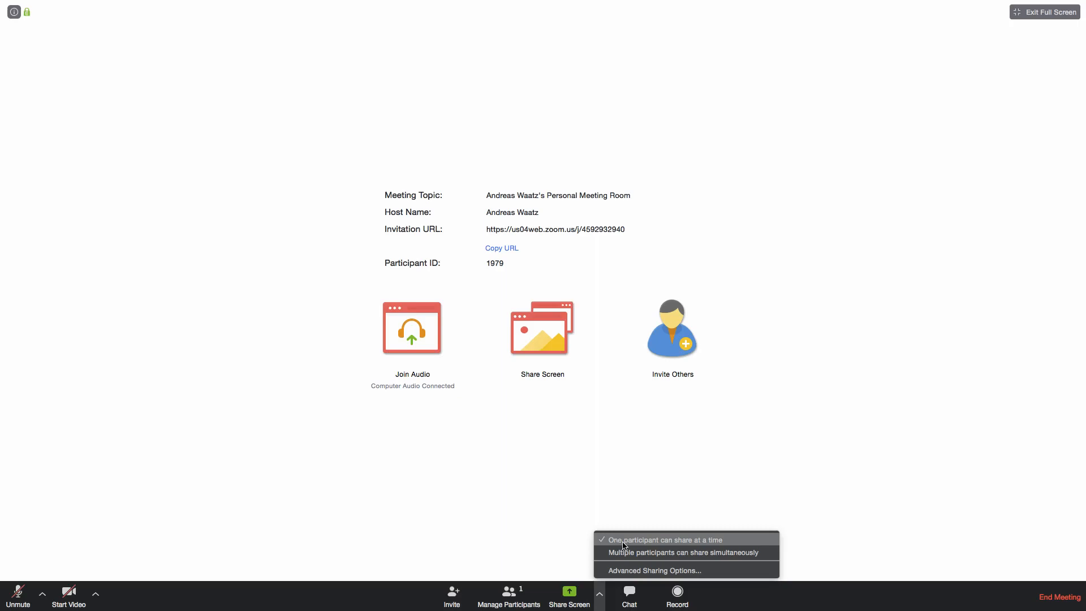
pyautogui.moveTo(693, 544)
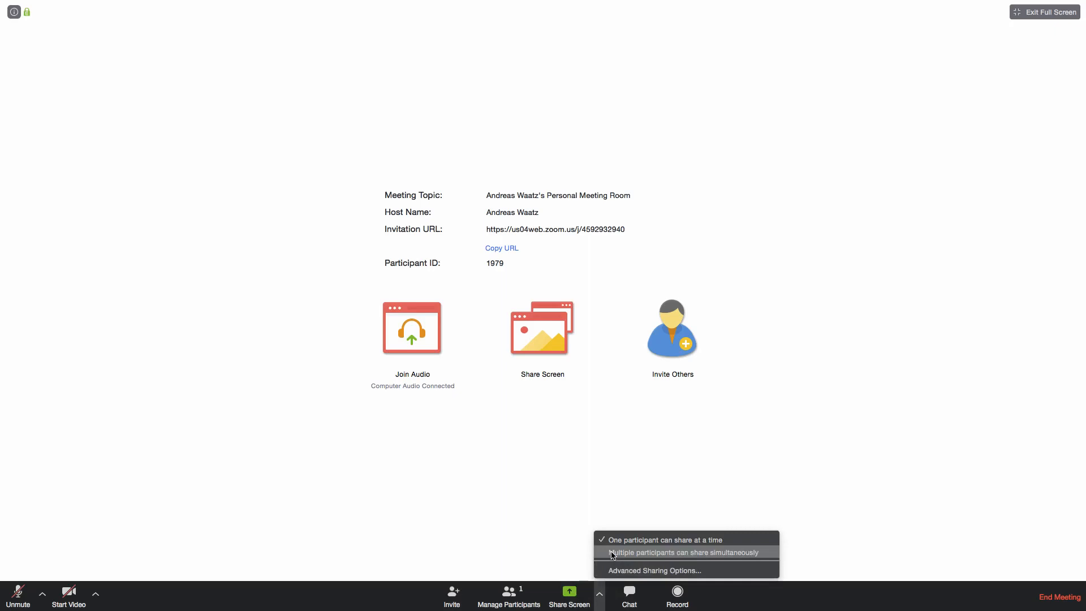
pyautogui.moveTo(621, 558)
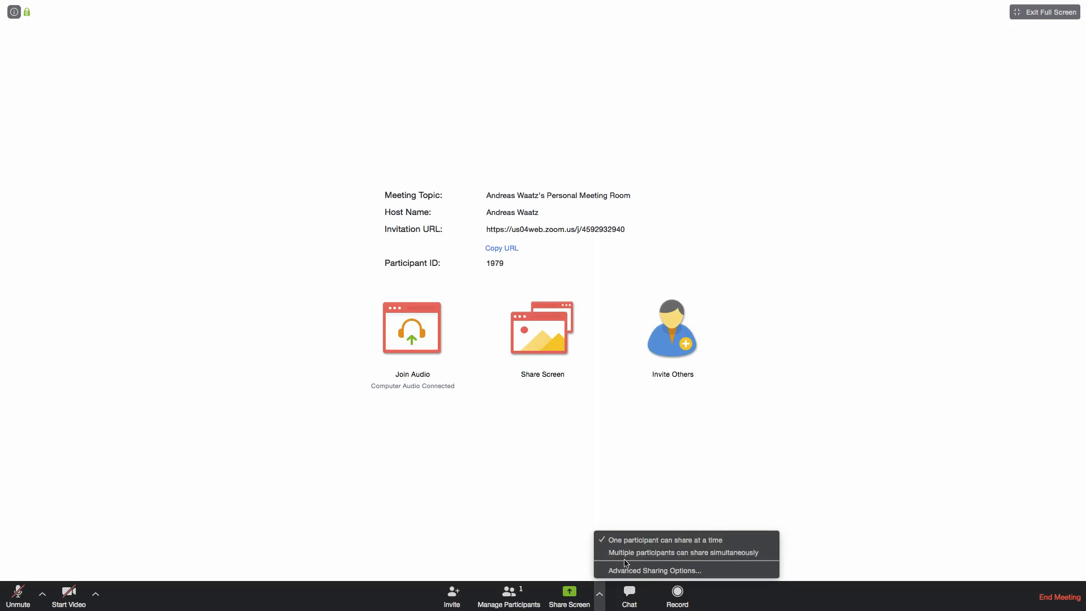
# Review Advanced Sharing Options unchanged, then bring up the share picker.
pyautogui.click(653, 570)
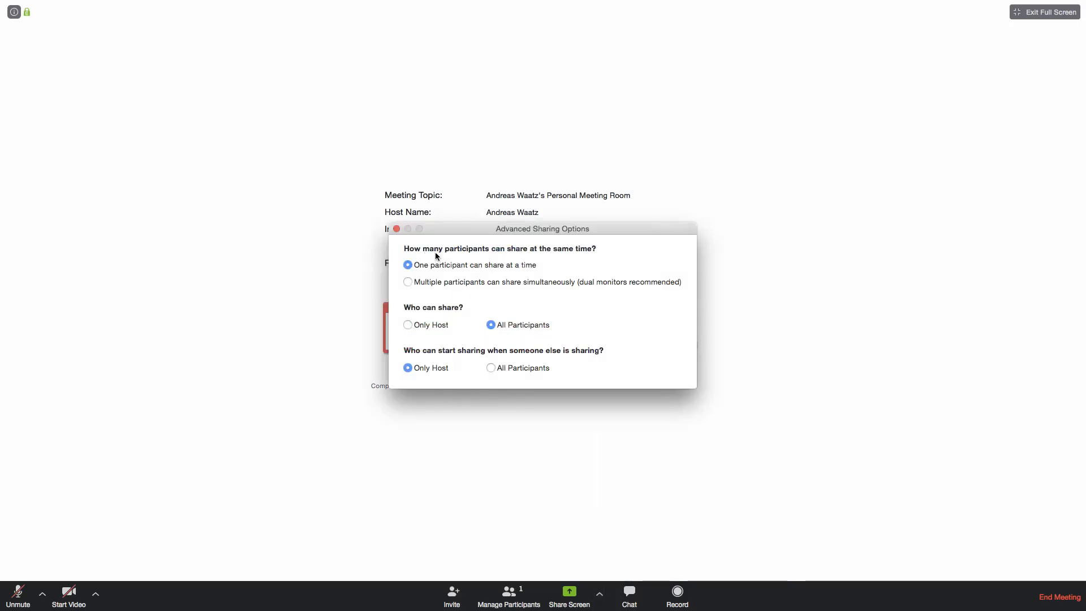
pyautogui.moveTo(506, 259)
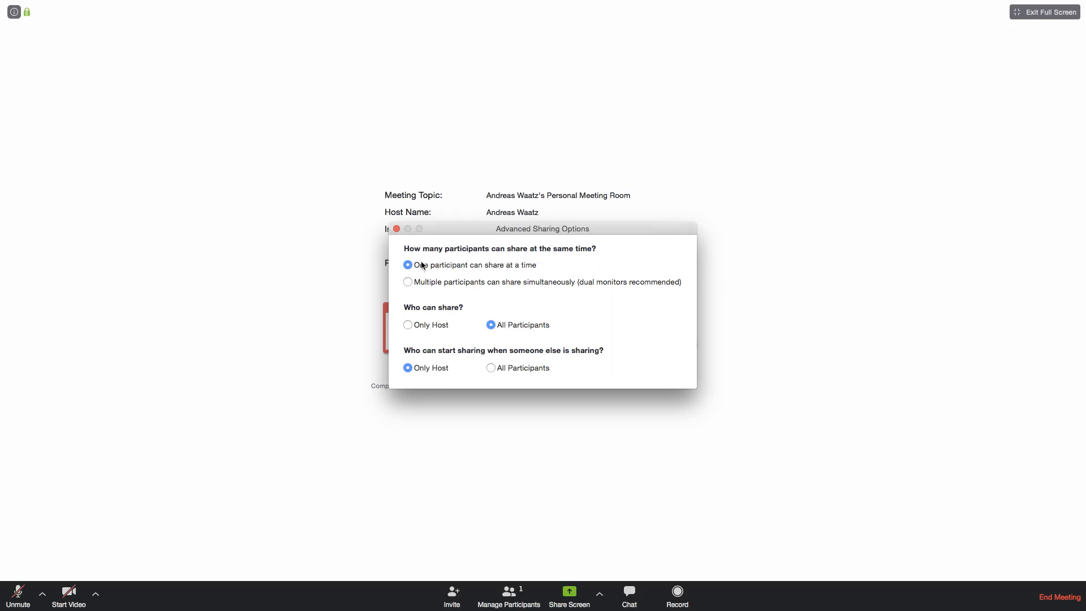
pyautogui.moveTo(428, 288)
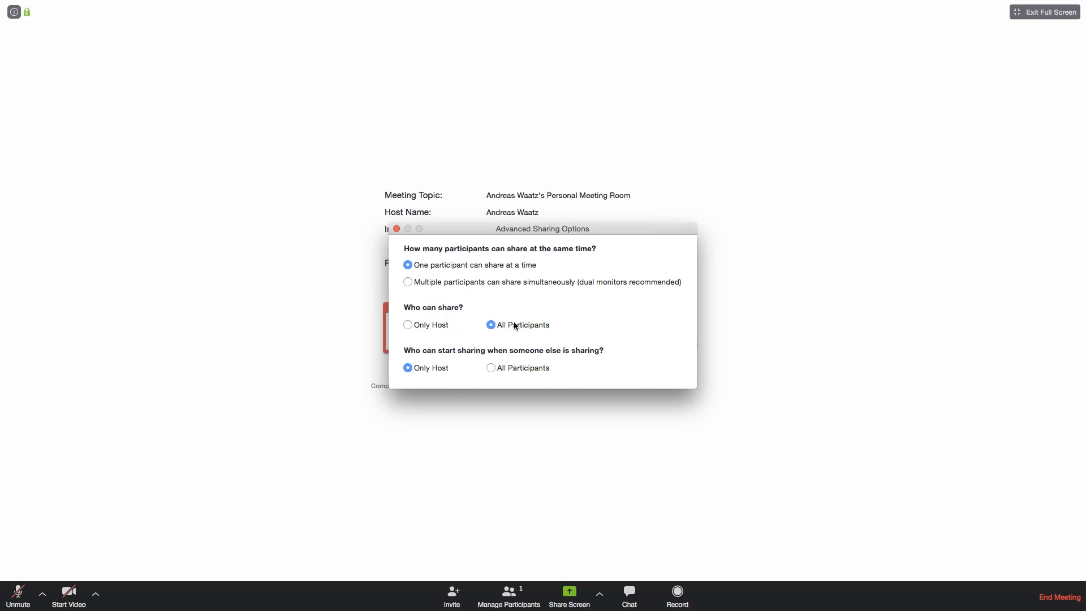
pyautogui.moveTo(524, 333)
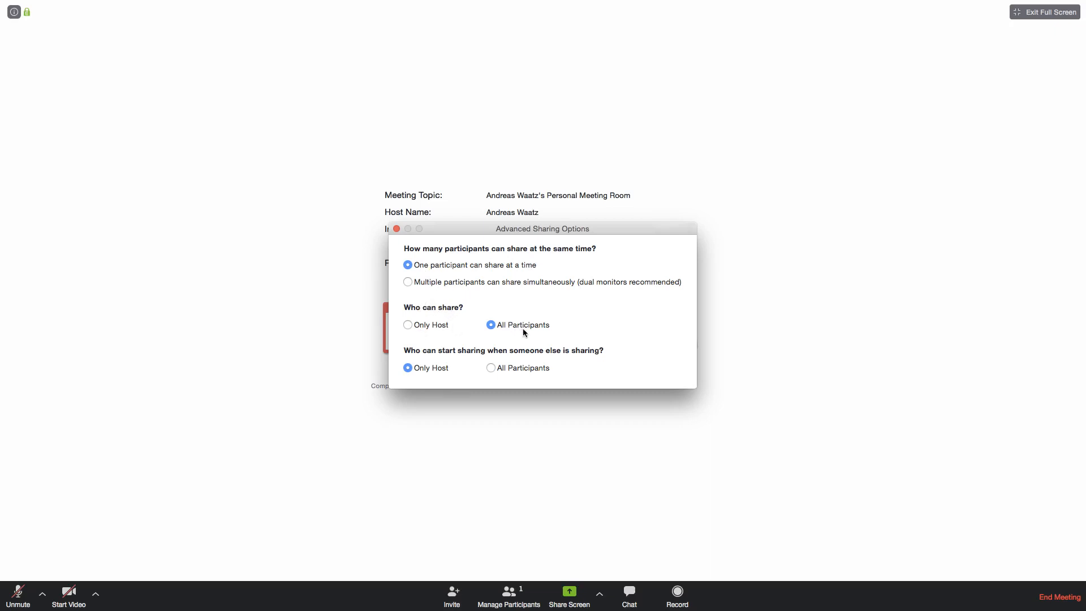
pyautogui.moveTo(498, 343)
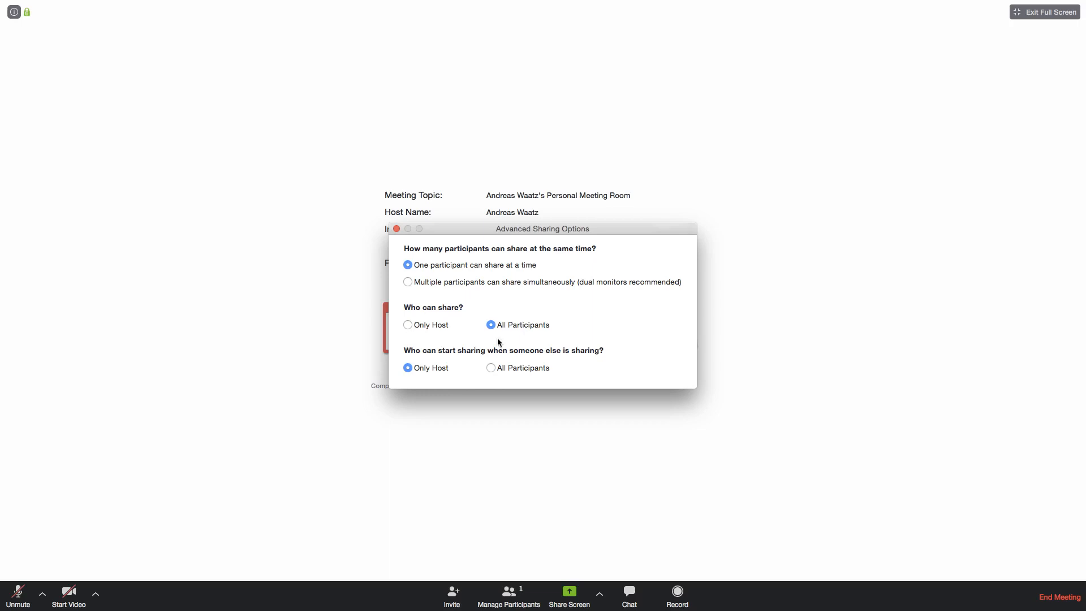
pyautogui.moveTo(485, 360)
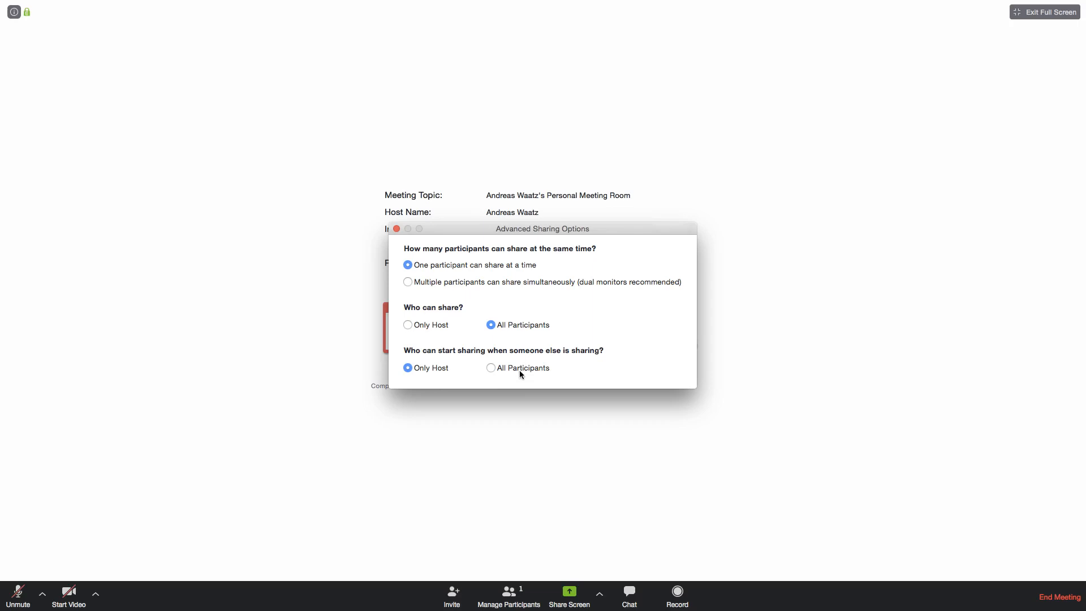
pyautogui.moveTo(522, 373)
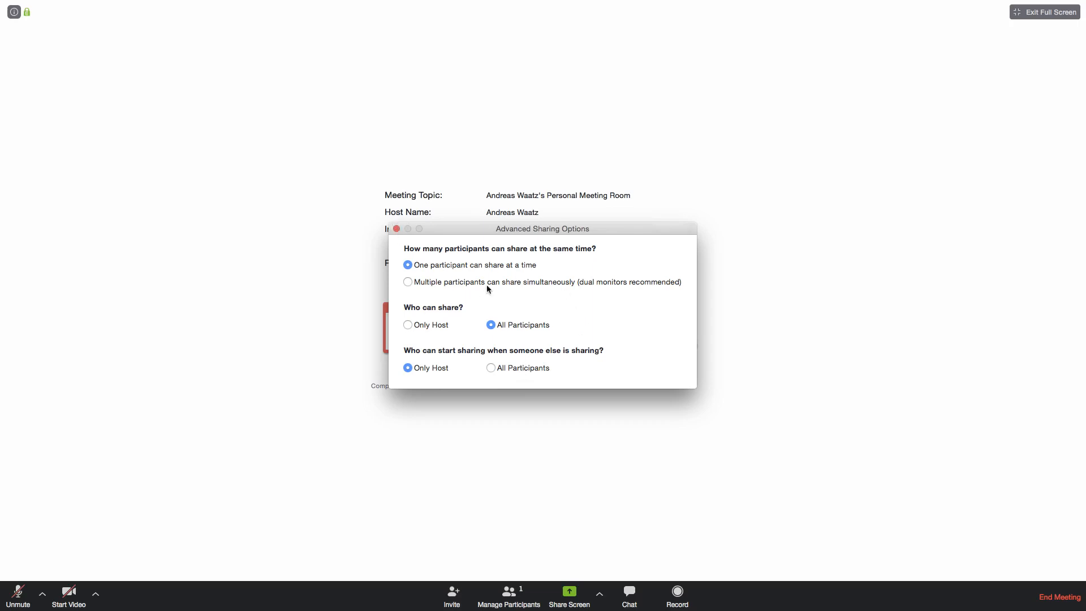
pyautogui.moveTo(574, 289)
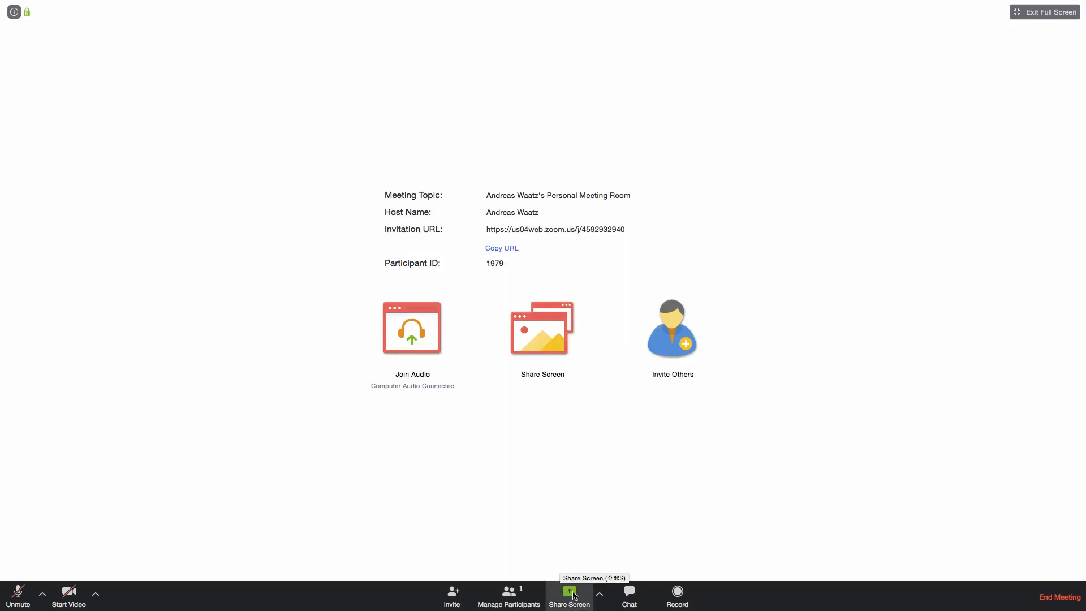
pyautogui.click(569, 595)
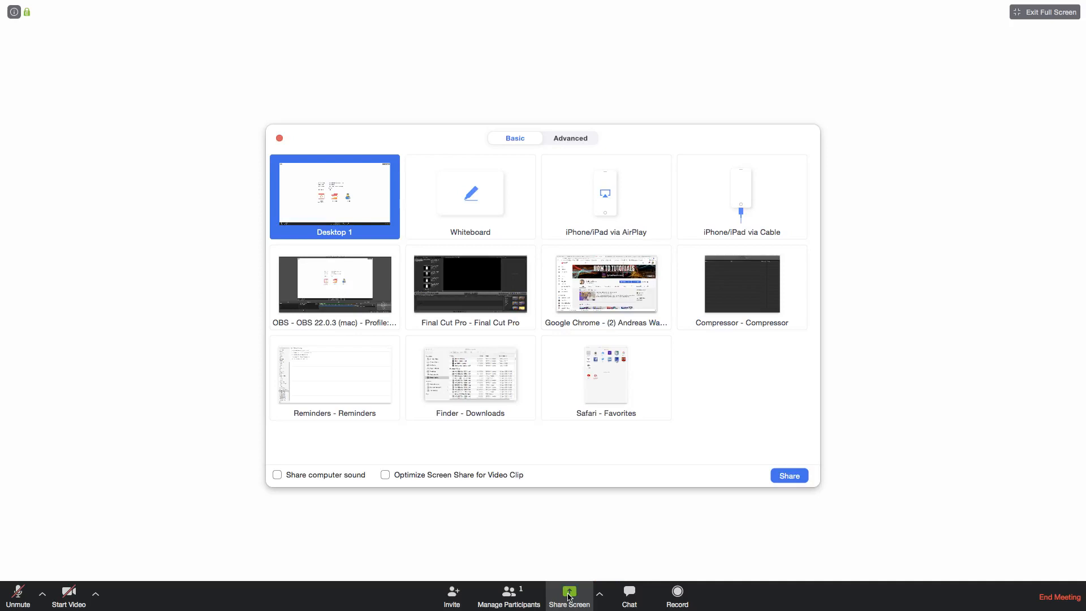
# Select the Google Chrome window with the YouTube channel as the item to share.
pyautogui.click(604, 283)
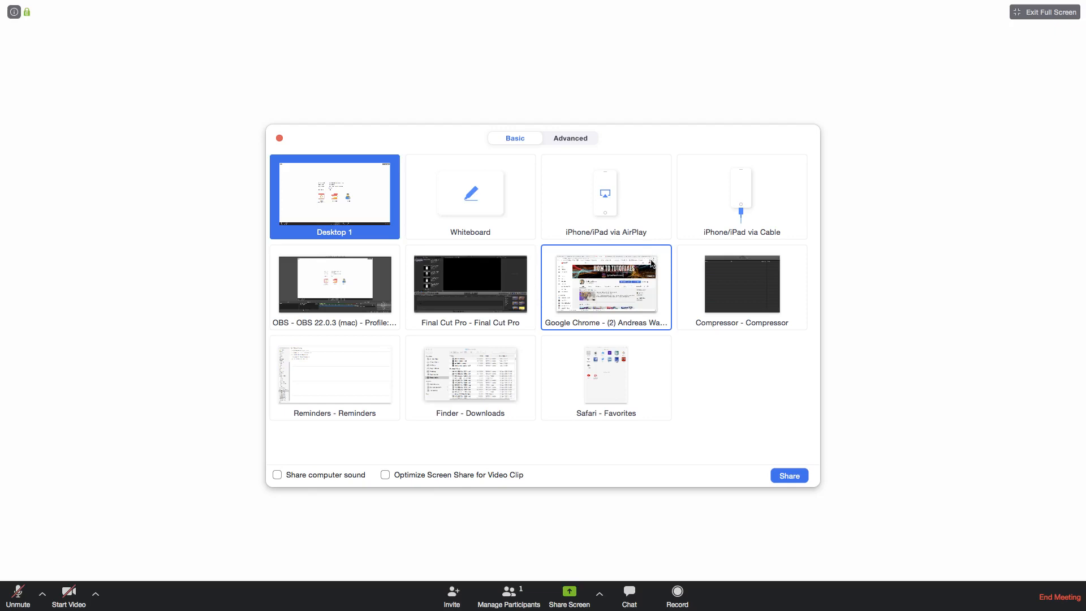
pyautogui.moveTo(574, 283)
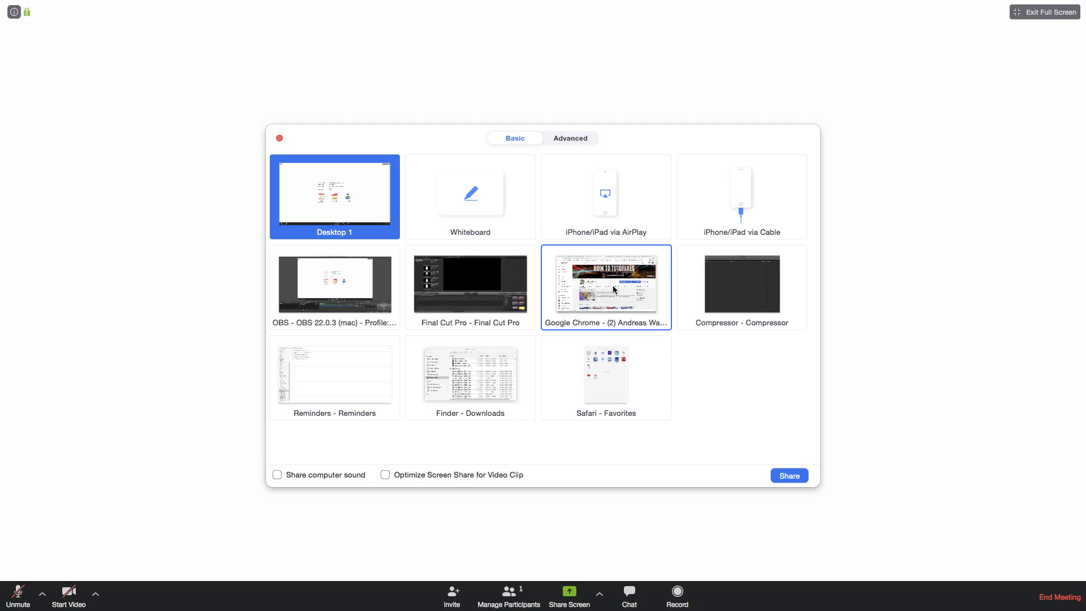
pyautogui.moveTo(614, 296)
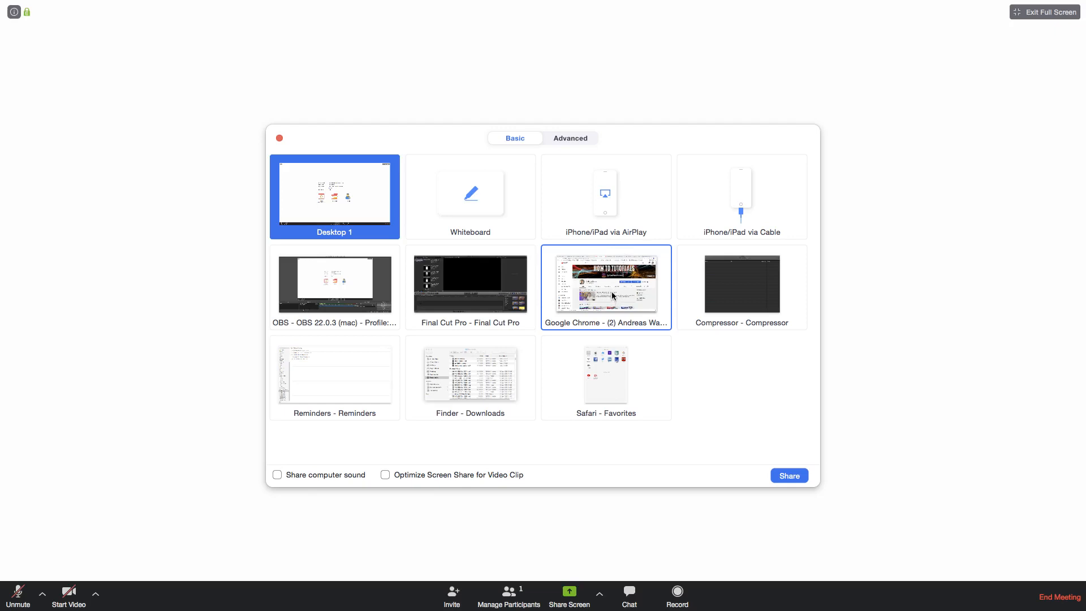
pyautogui.click(605, 287)
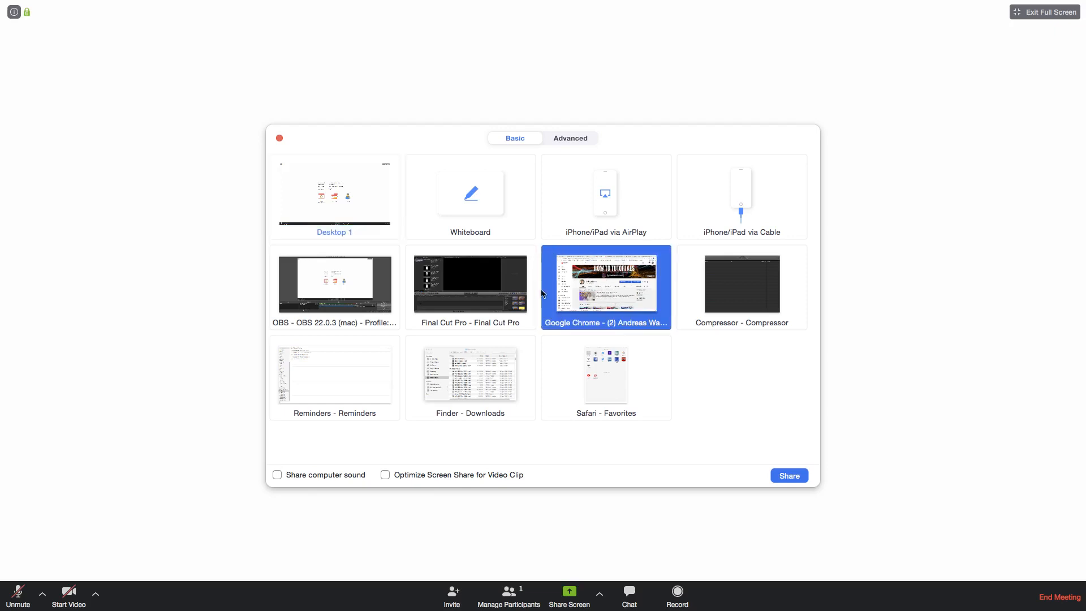
pyautogui.moveTo(573, 331)
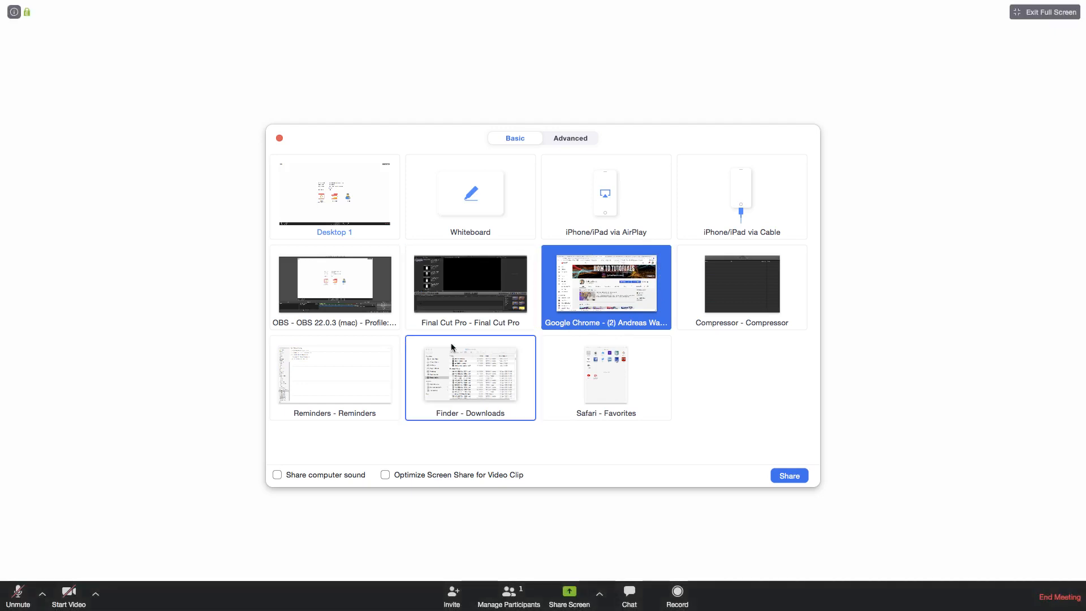
pyautogui.moveTo(360, 479)
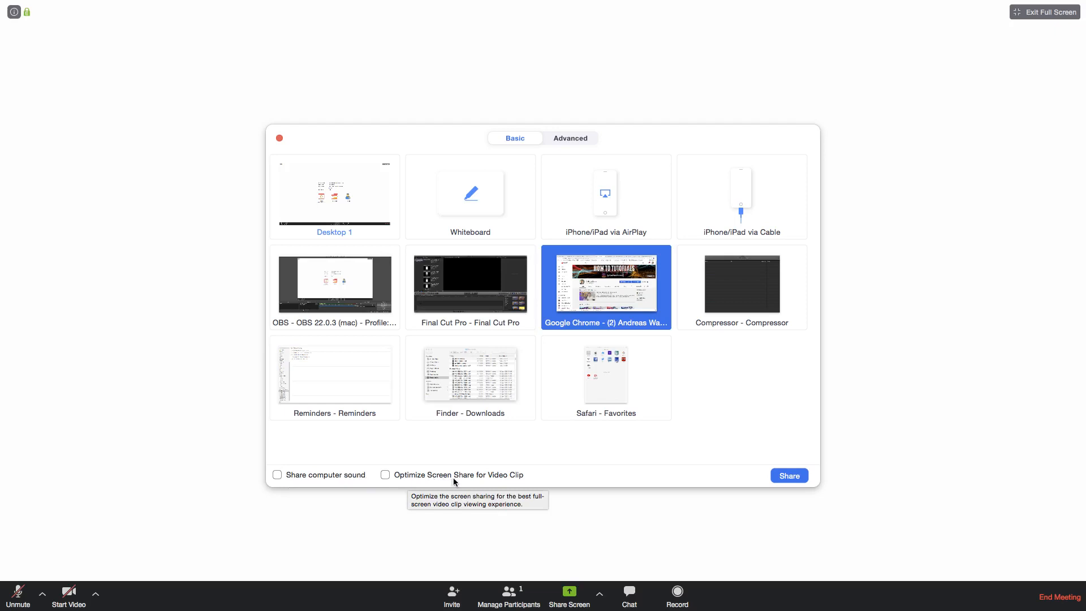
pyautogui.moveTo(522, 435)
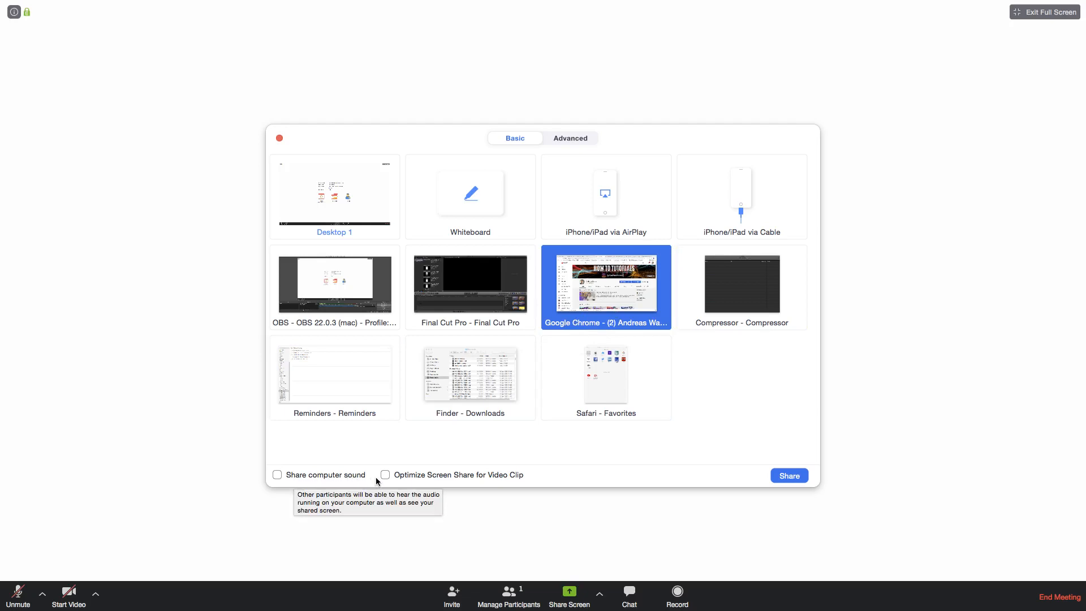
pyautogui.moveTo(481, 476)
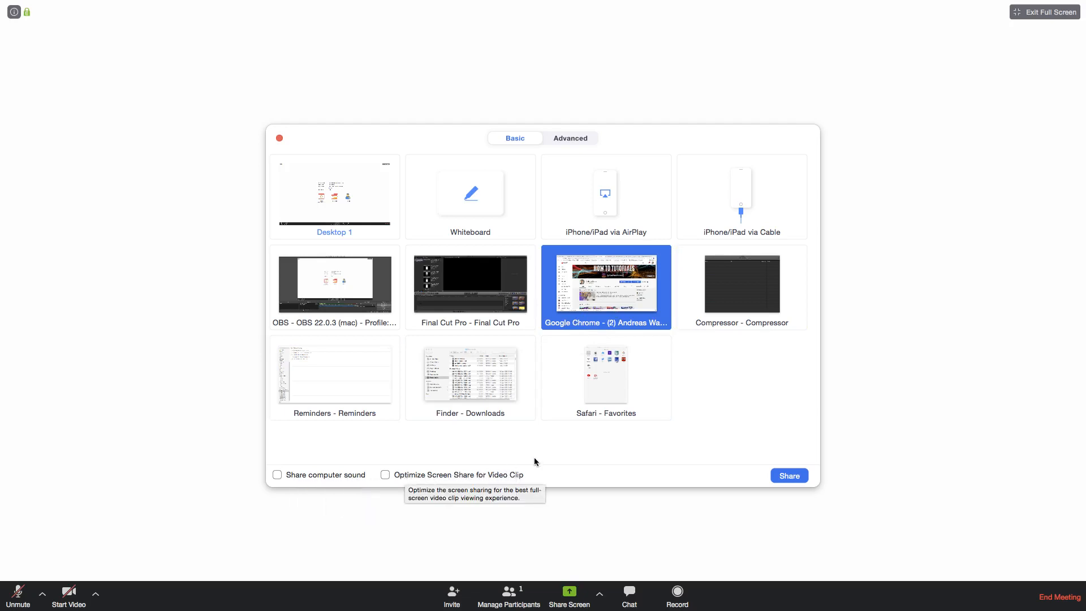
# Start sharing the Chrome window showing the How To Tutorials YouTube channel.
pyautogui.click(788, 476)
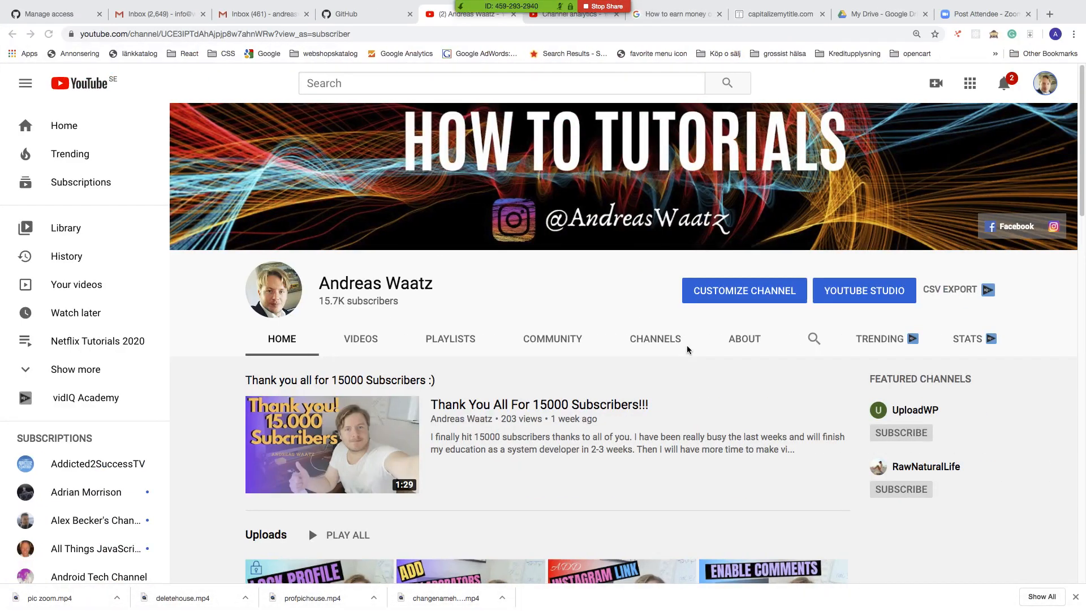
pyautogui.moveTo(626, 440)
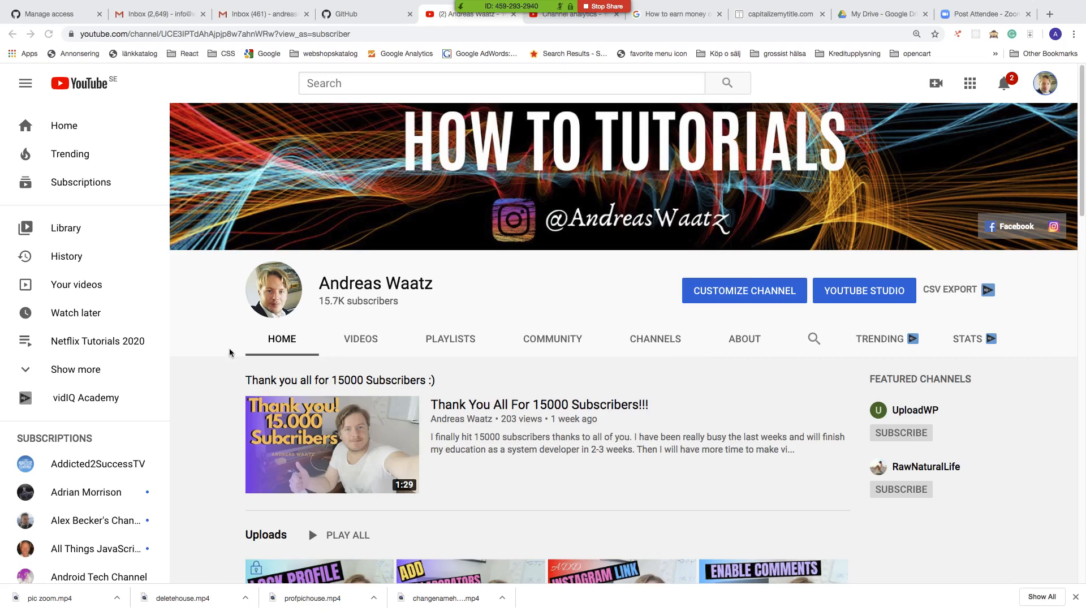
pyautogui.moveTo(420, 374)
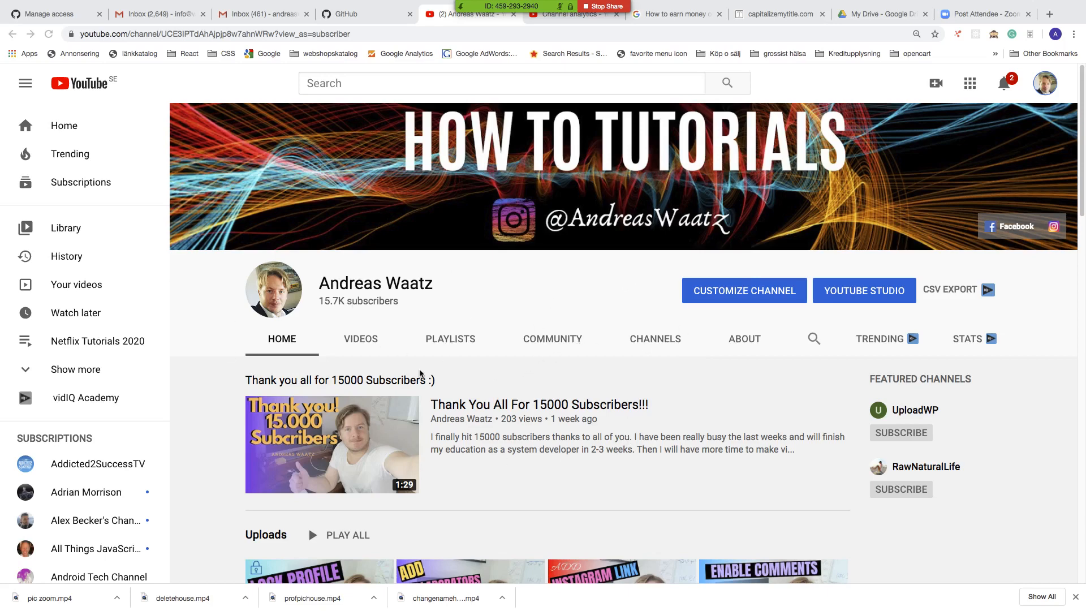
pyautogui.moveTo(266, 324)
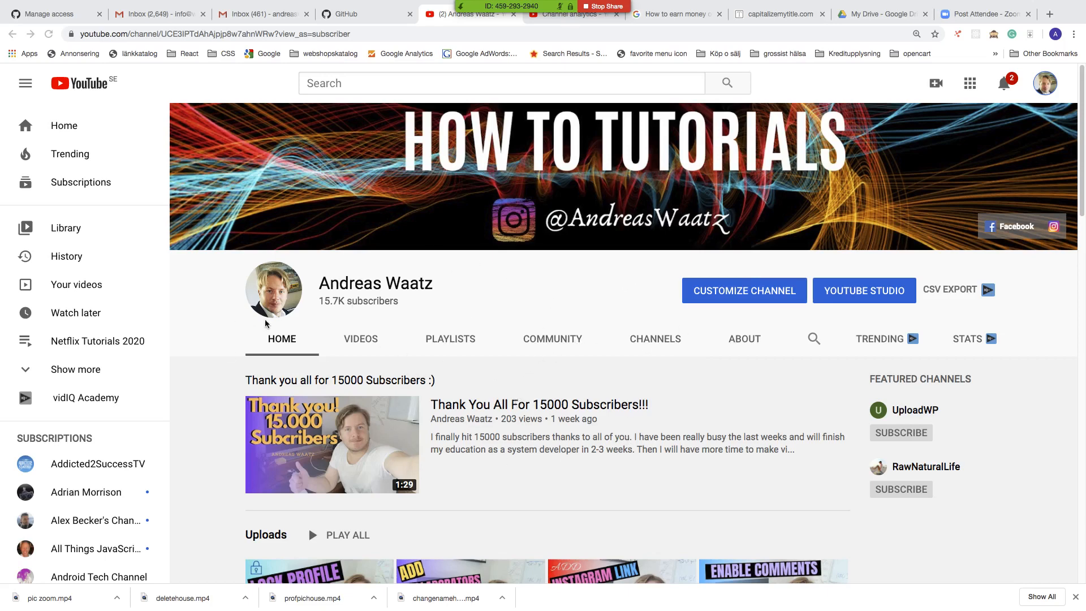
pyautogui.moveTo(592, 303)
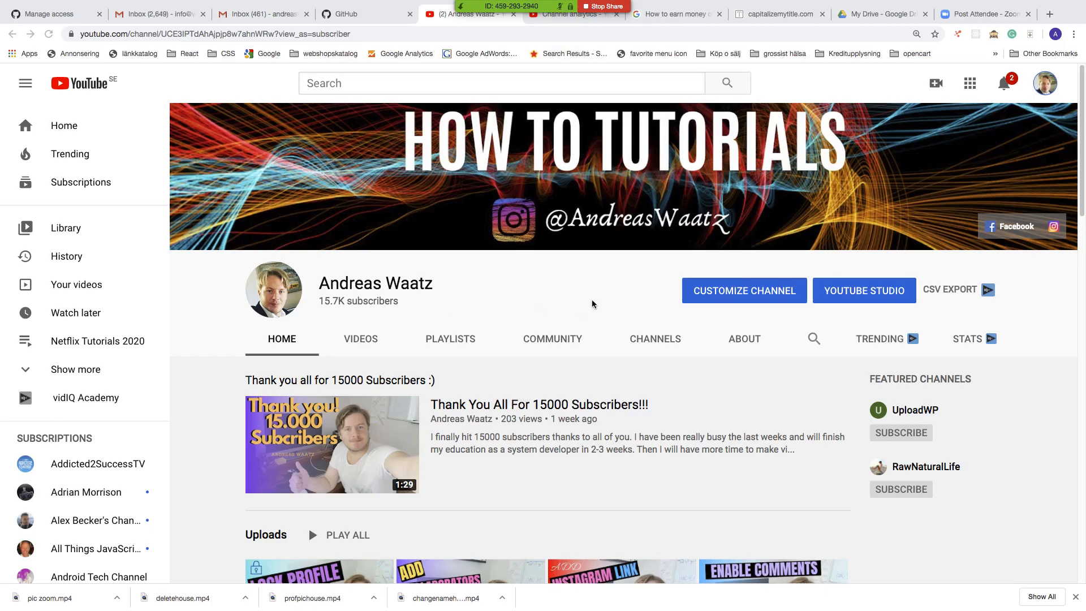
pyautogui.moveTo(520, 364)
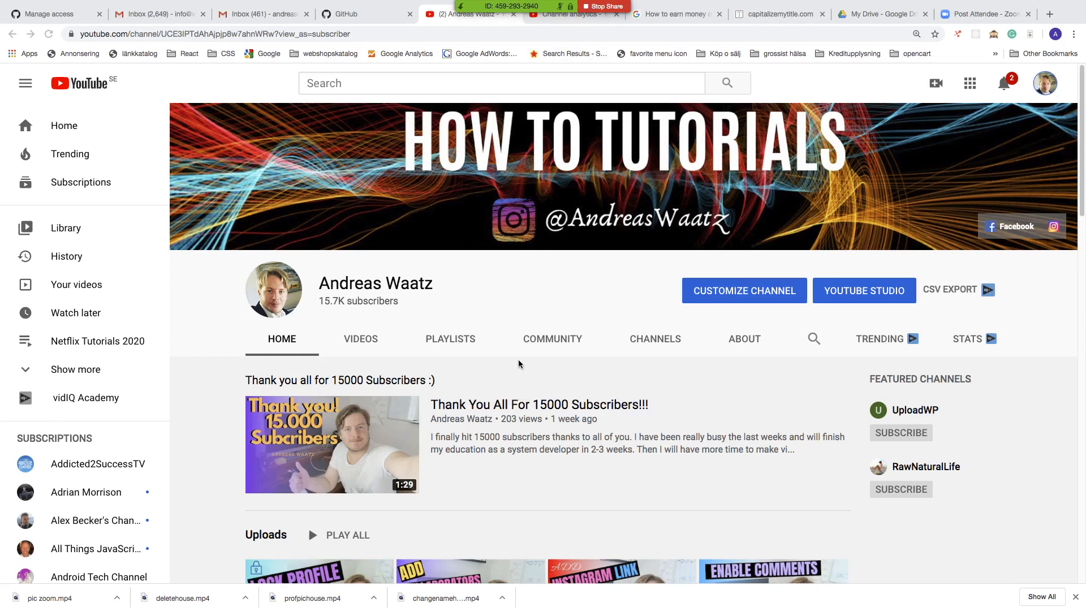
pyautogui.moveTo(600, 176)
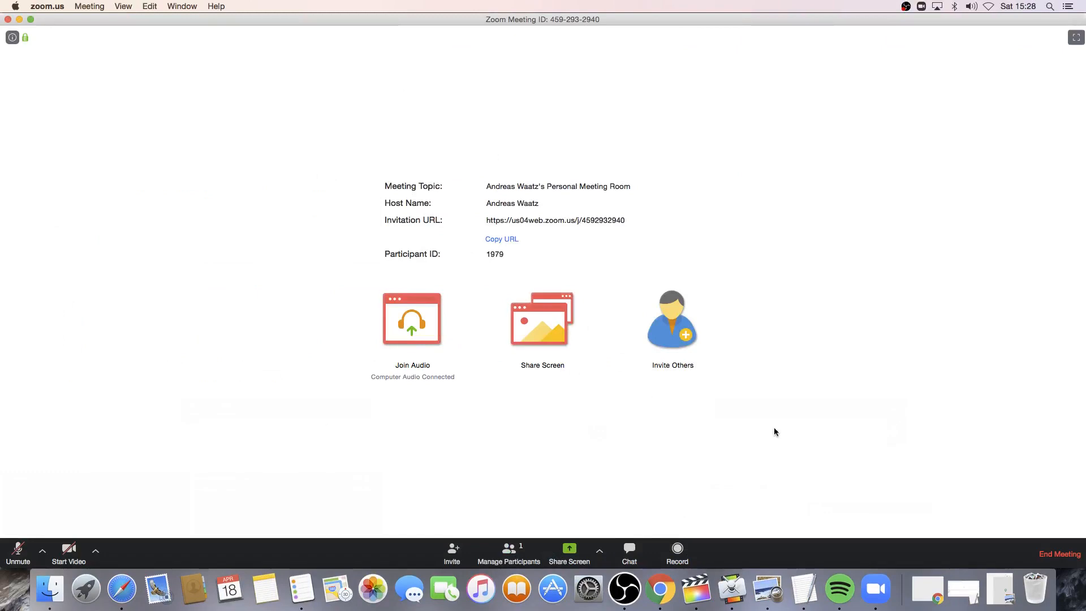
pyautogui.moveTo(573, 259)
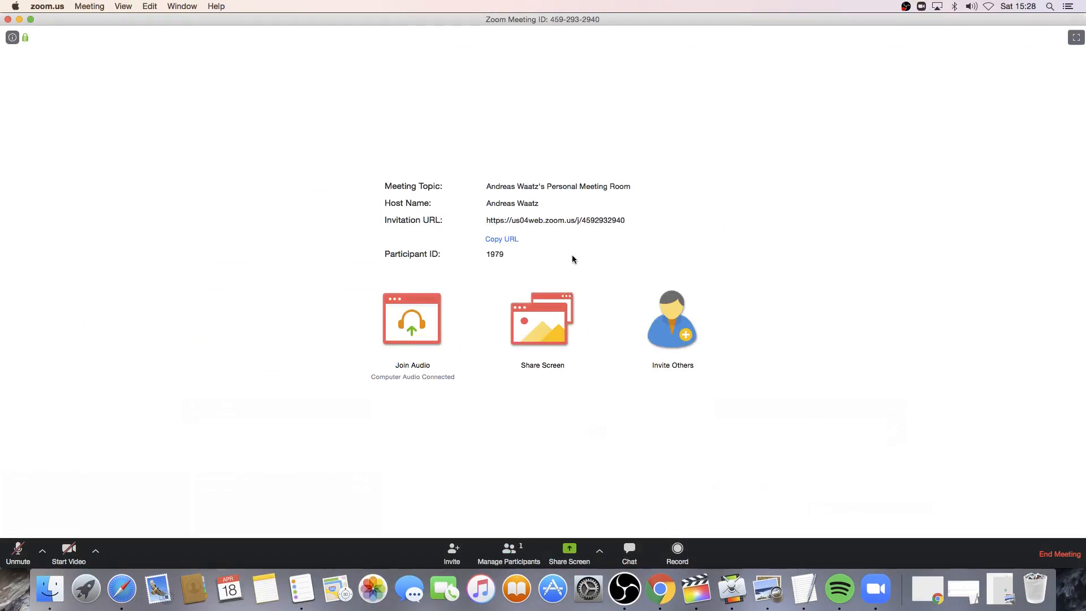